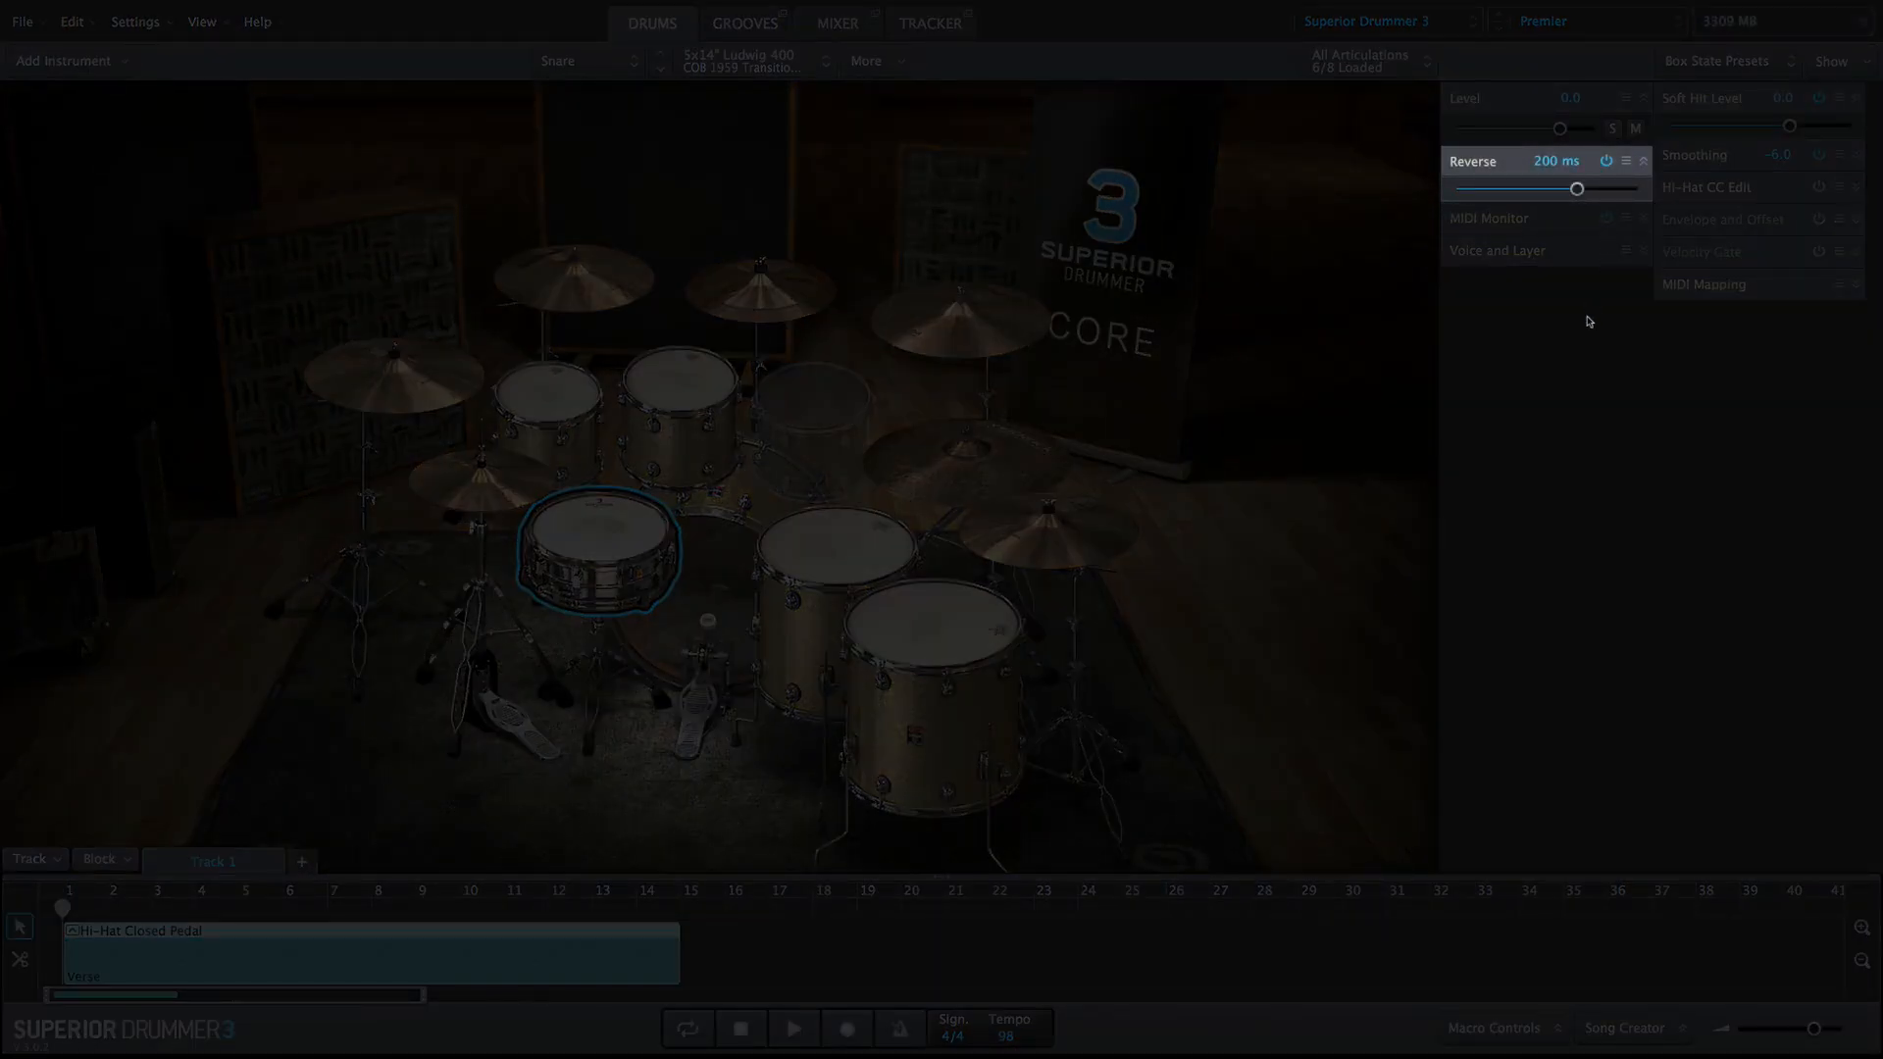
# Raise the snare's Reverse slider from 200 ms to 422 ms
pyautogui.click(1361, 60)
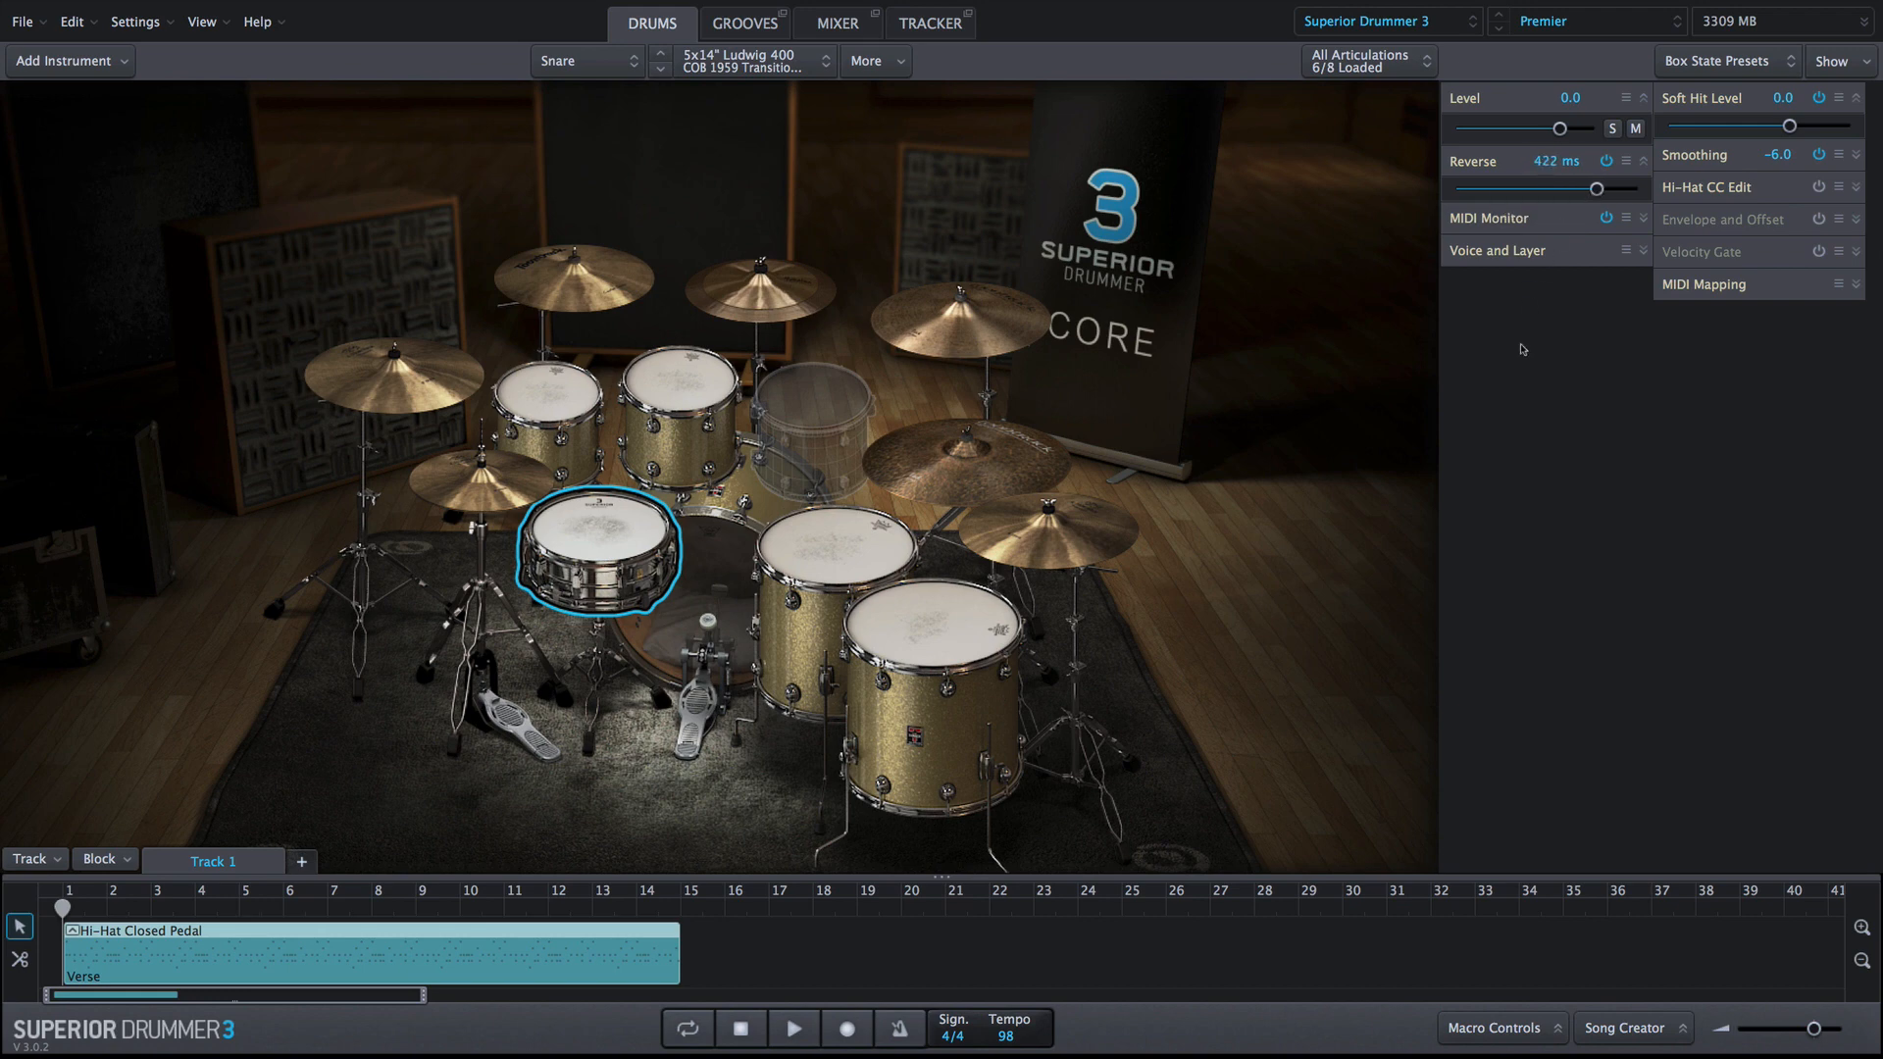
# Enter exactly 200 ms in the snare's Reverse value field
pyautogui.doubleClick(1557, 160)
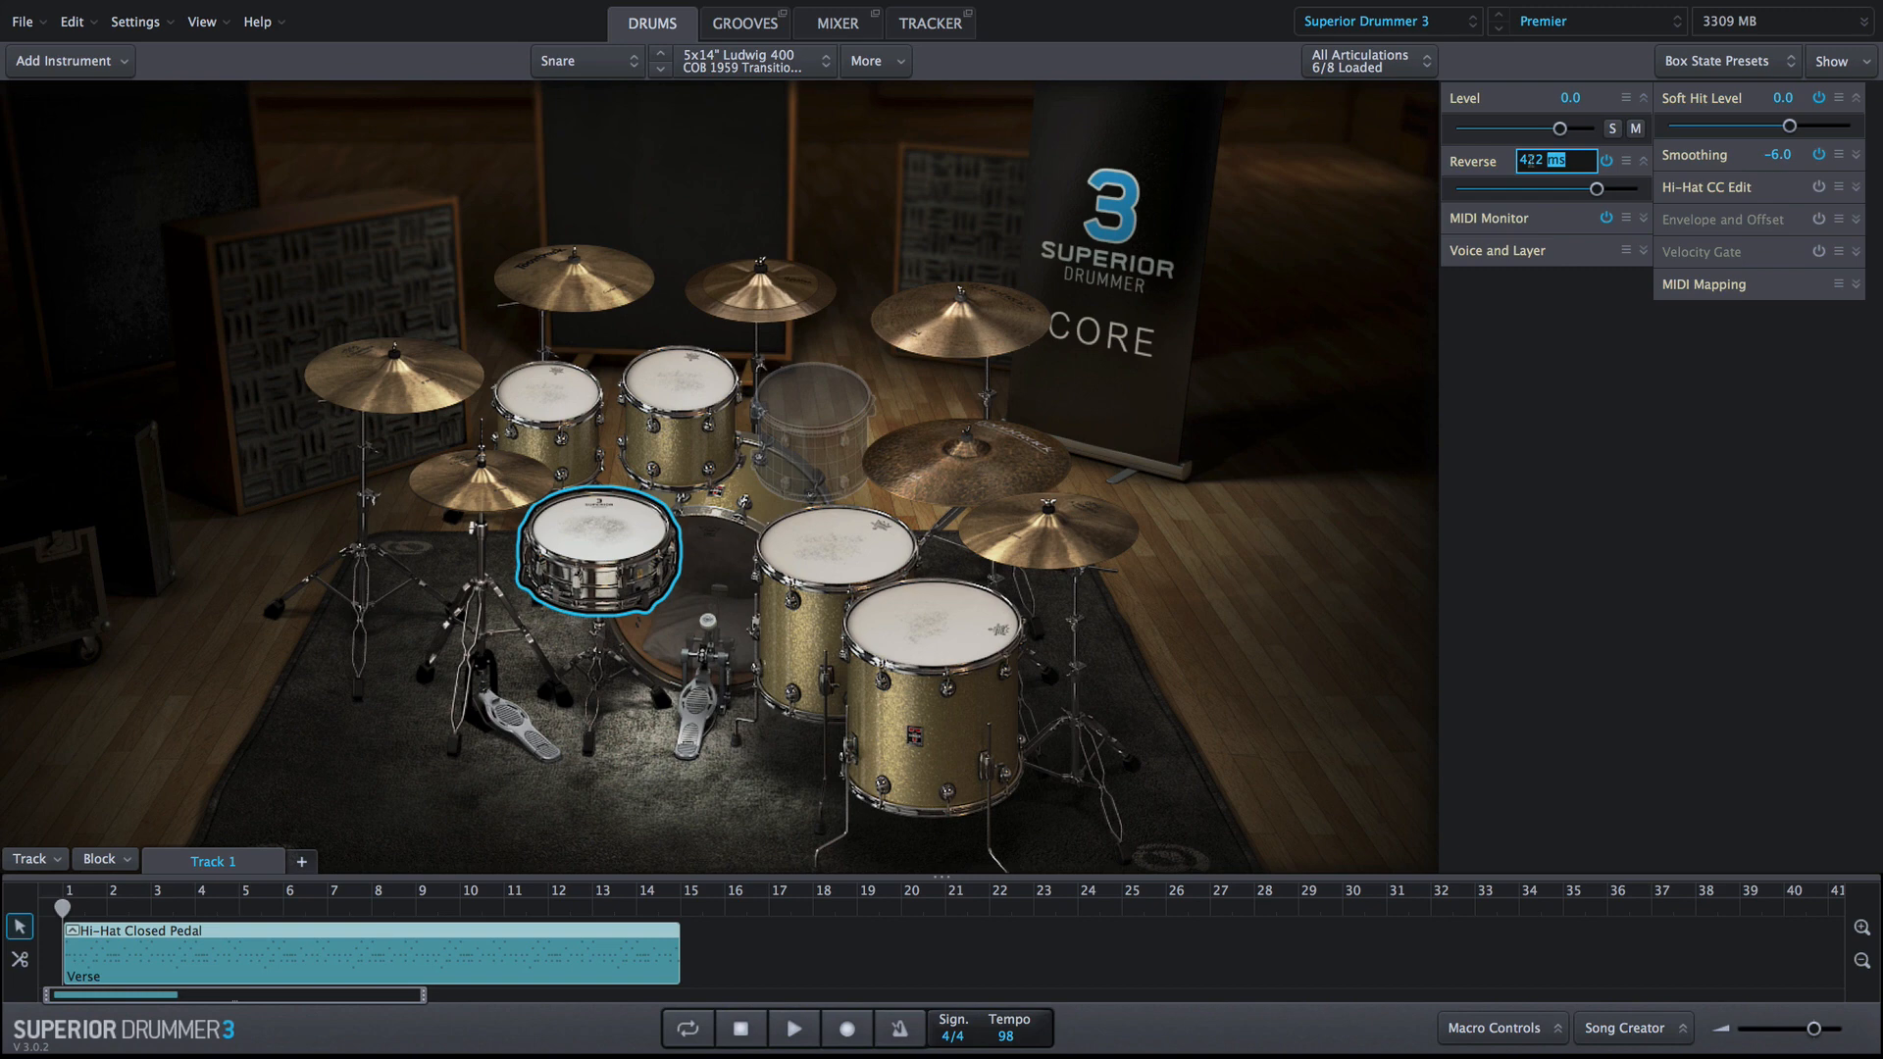
pyautogui.write('200')
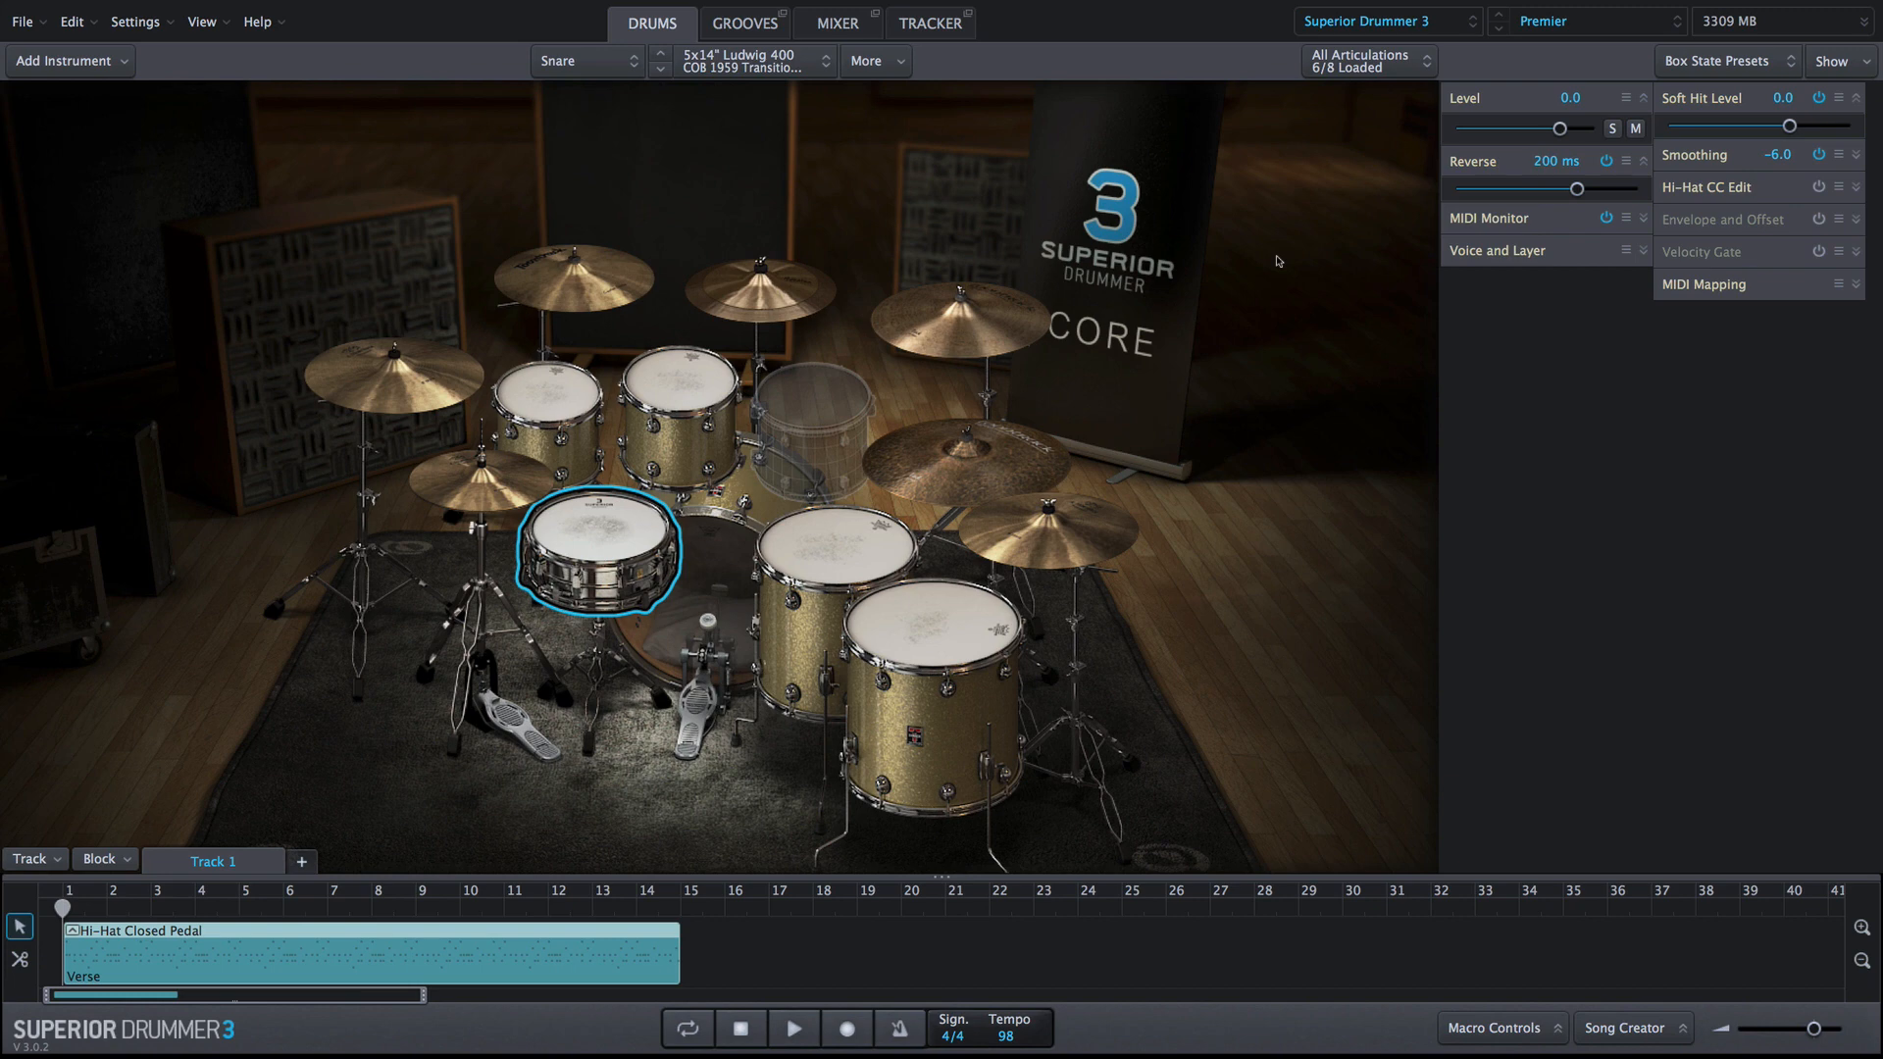
pyautogui.moveTo(626, 546)
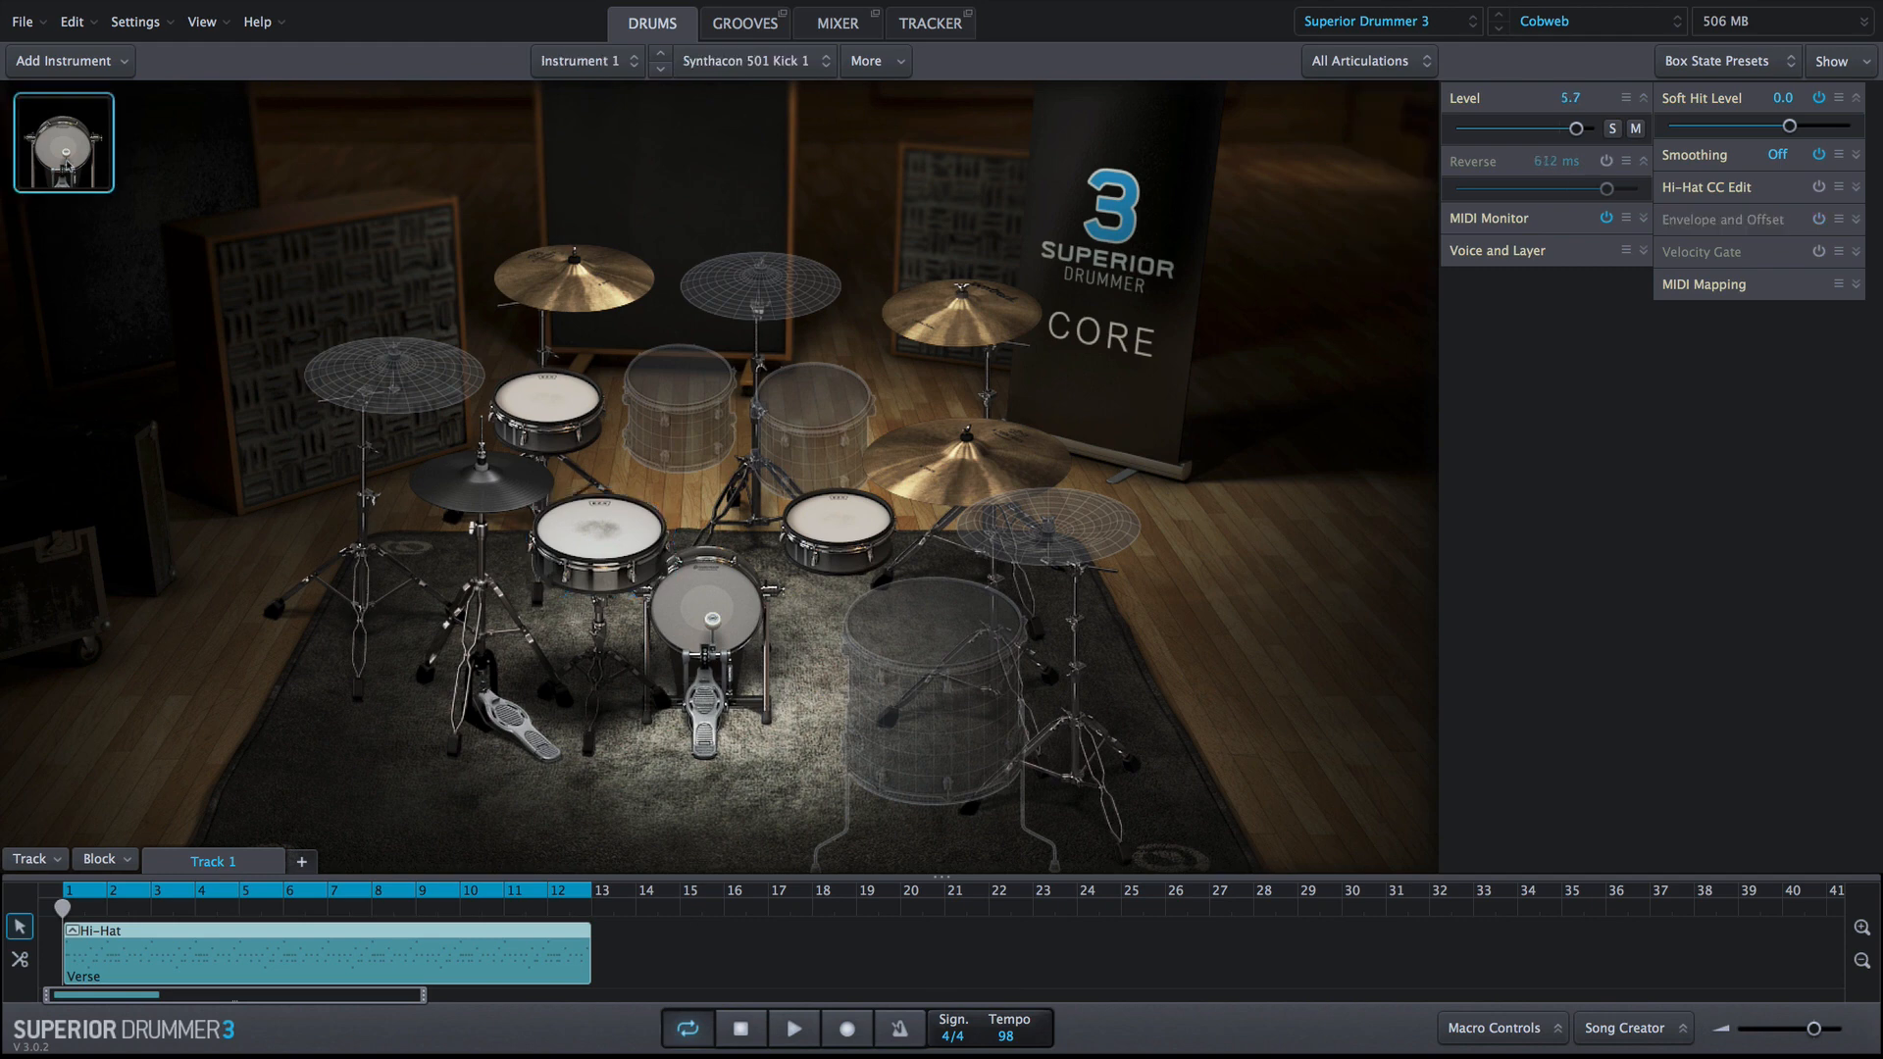
pyautogui.moveTo(1616, 151)
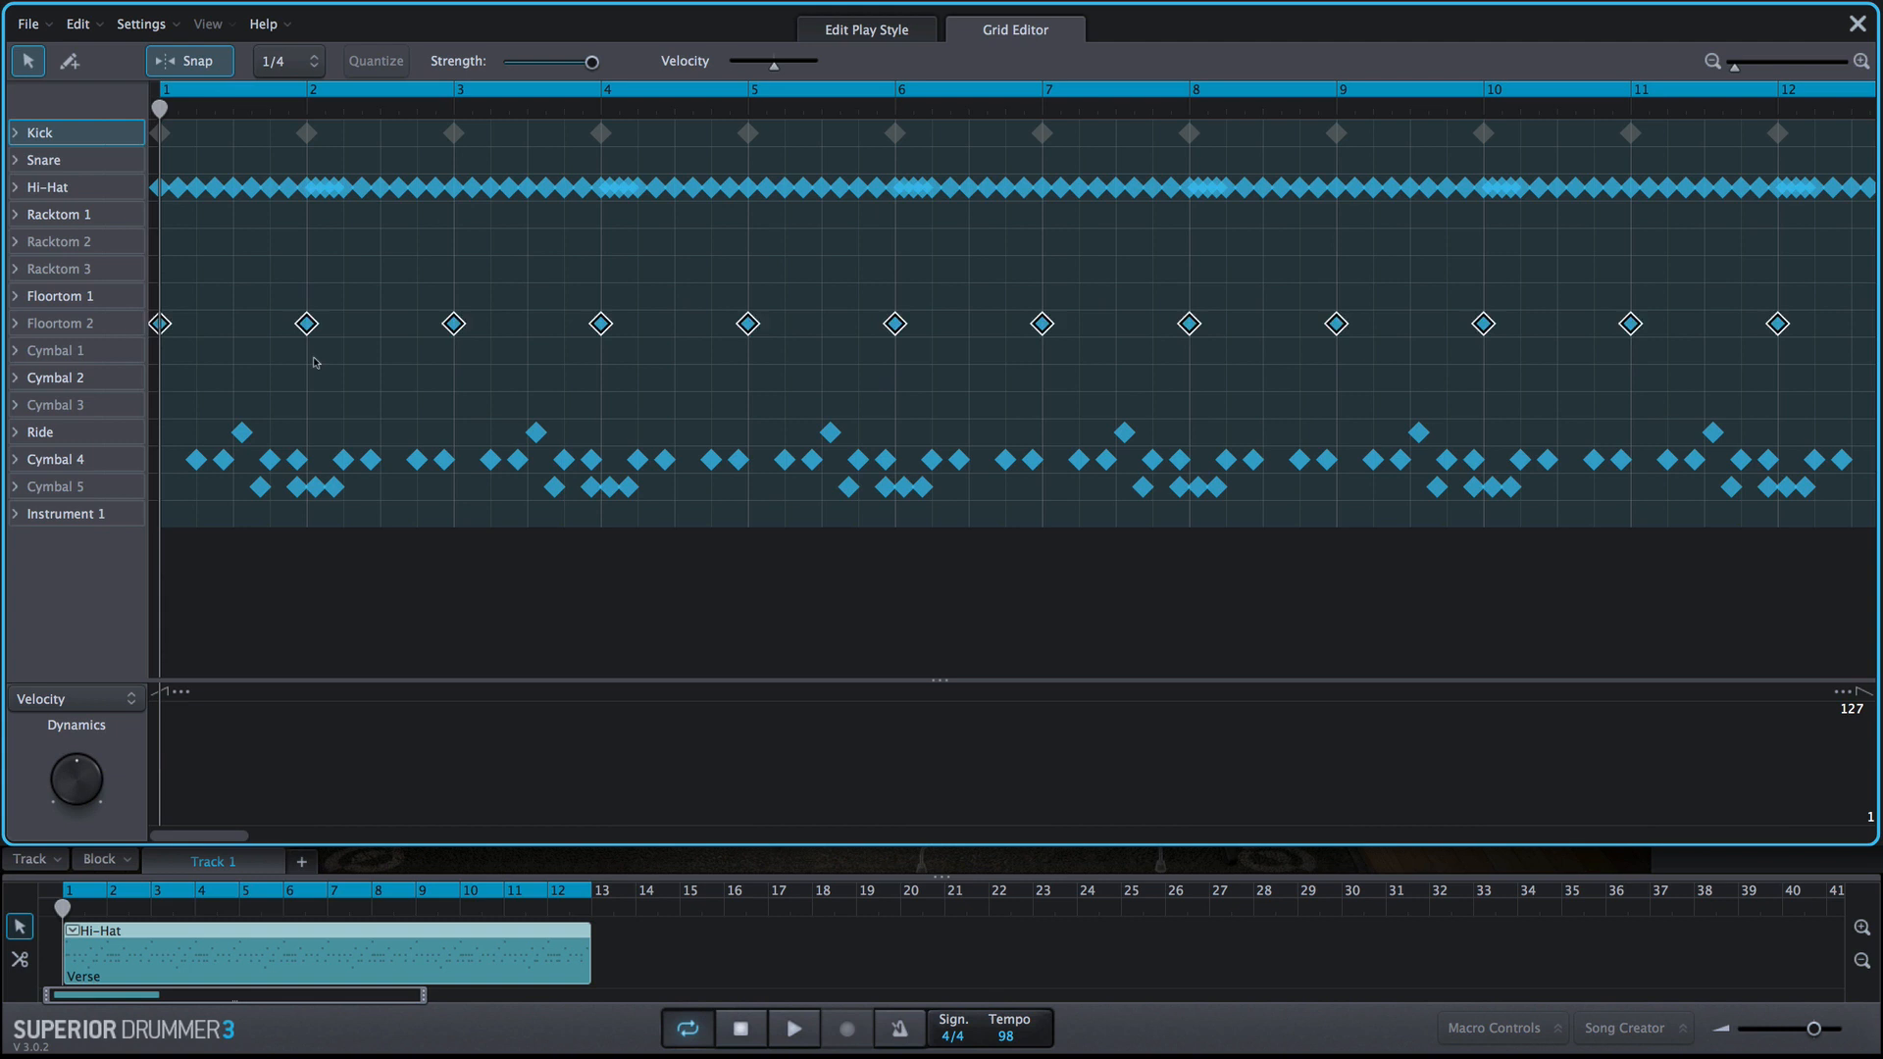
# Show the Verse groove's MIDI notes per drum in the Grid Editor
pyautogui.click(69, 513)
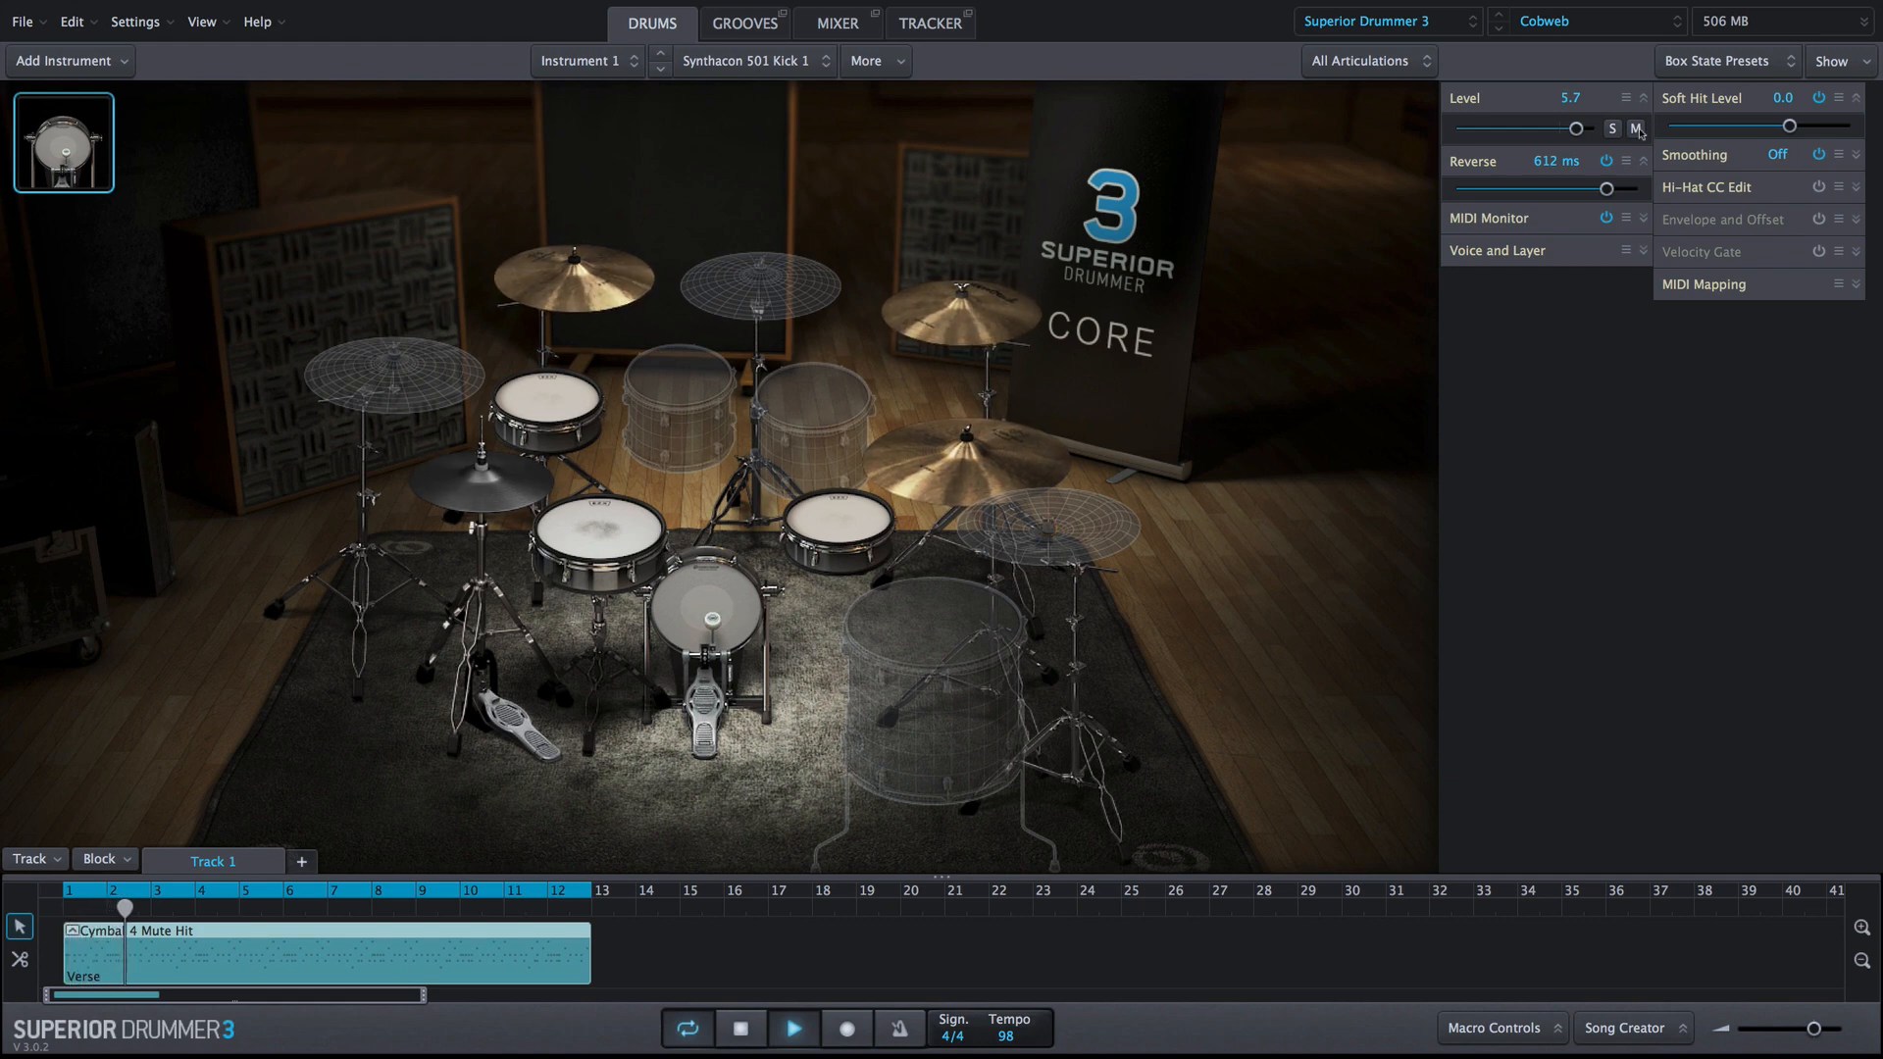
# Mute and then unmute the reversed Synthacon kick while the groove plays
pyautogui.click(1637, 129)
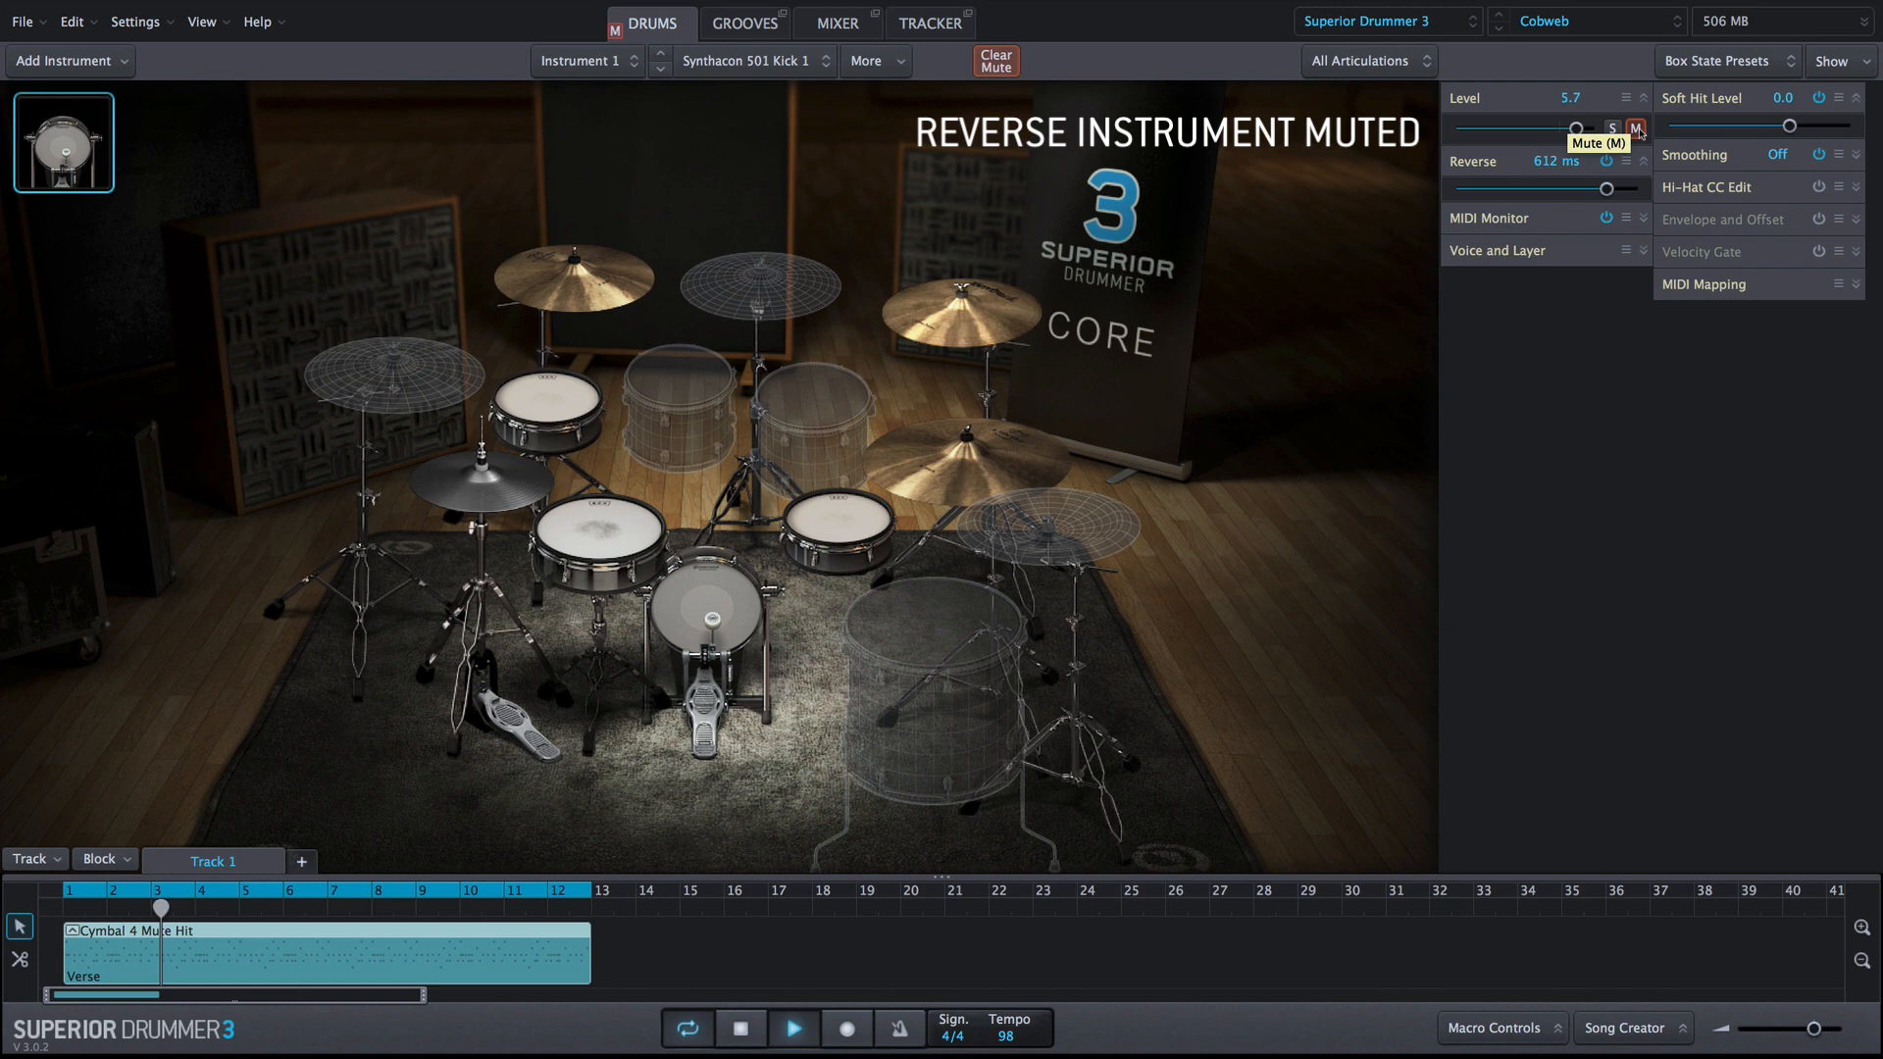
pyautogui.click(1637, 128)
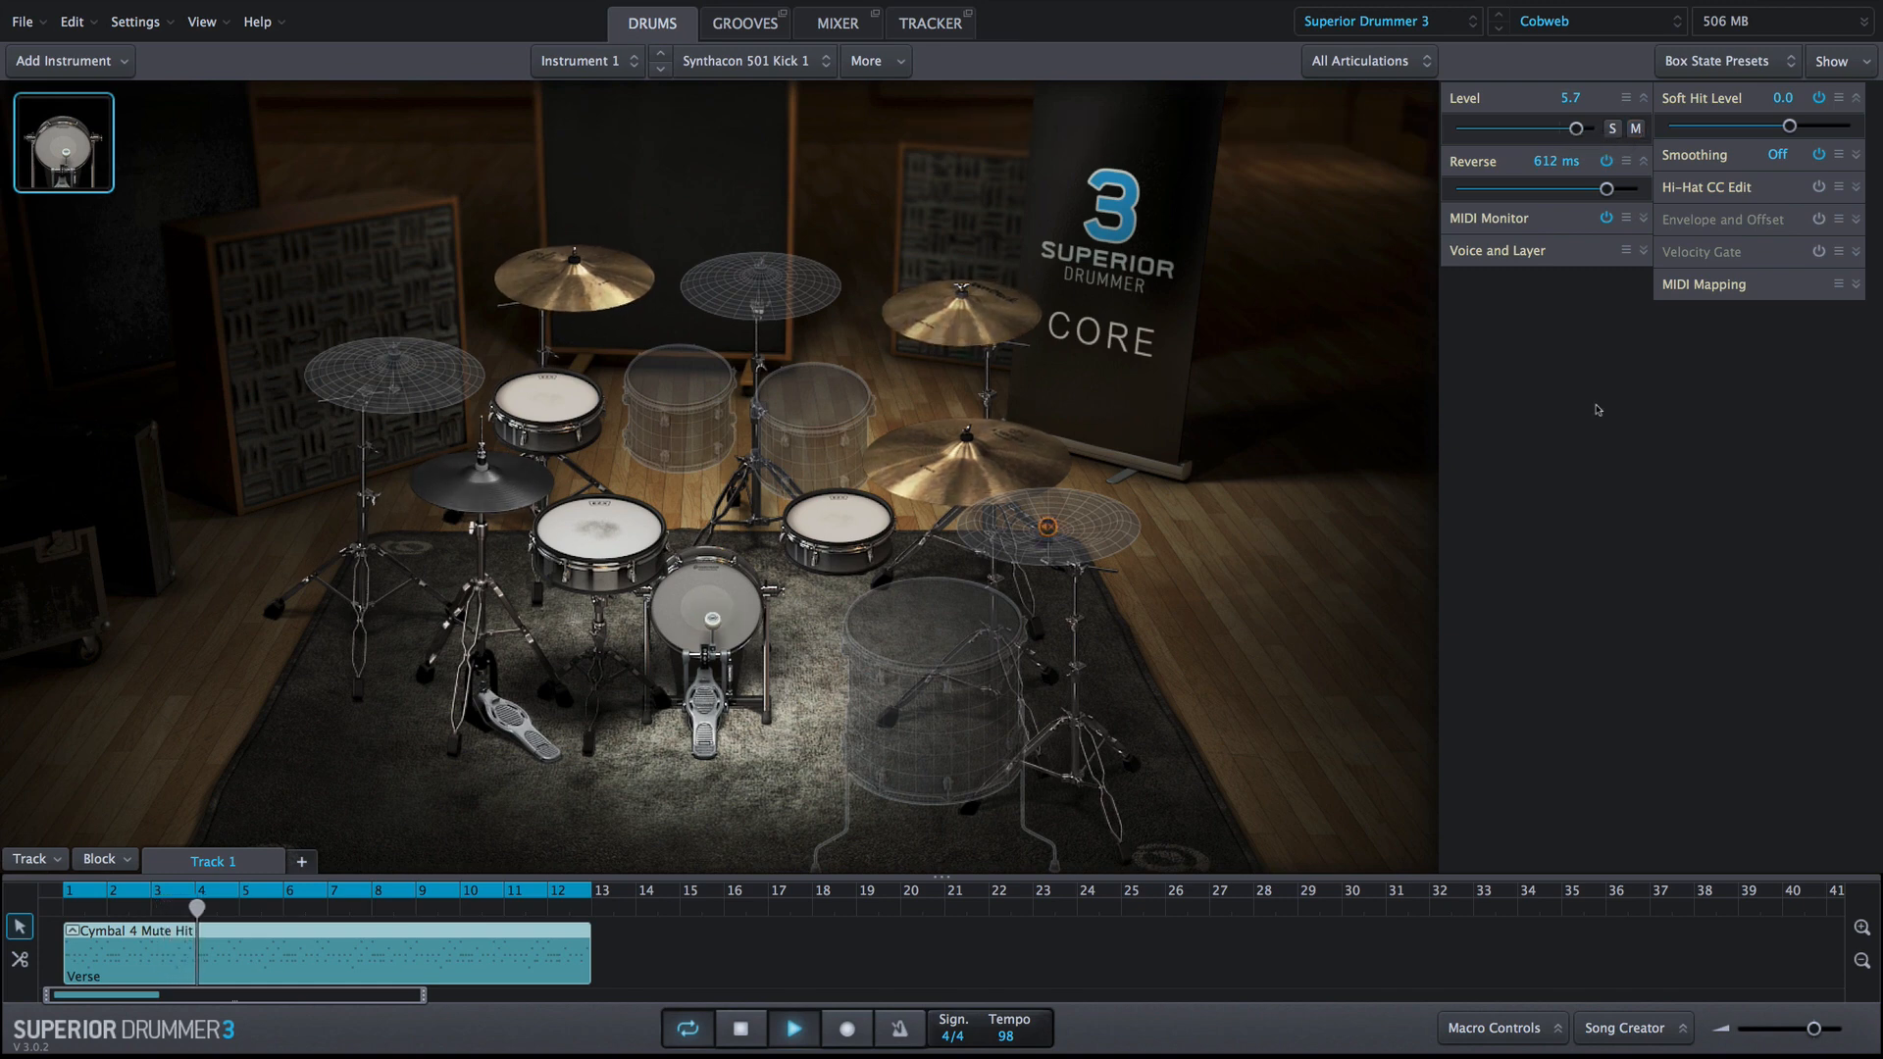